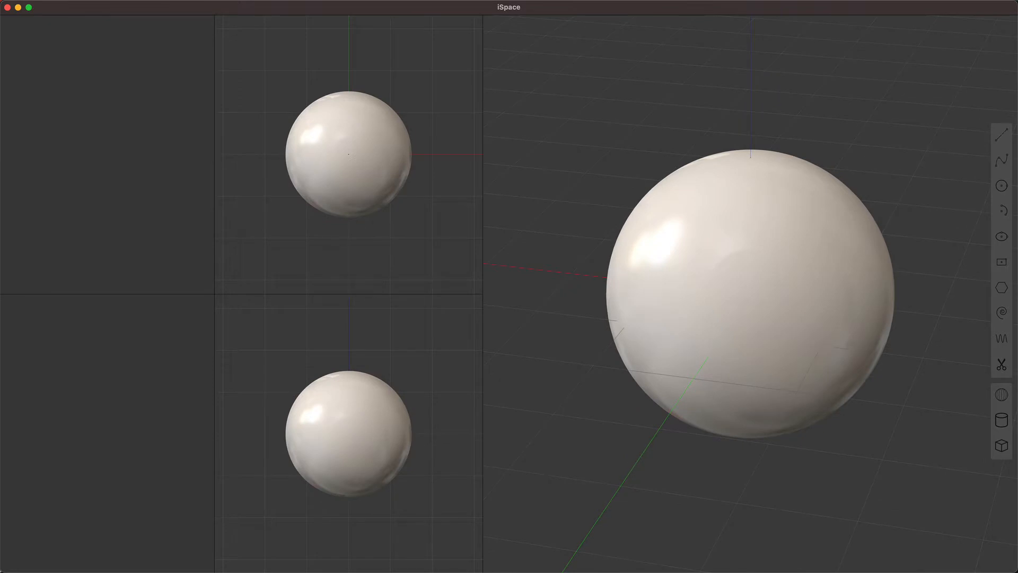
Step: Draw a spline curve across the sphere and cut the sphere with it
click(1001, 161)
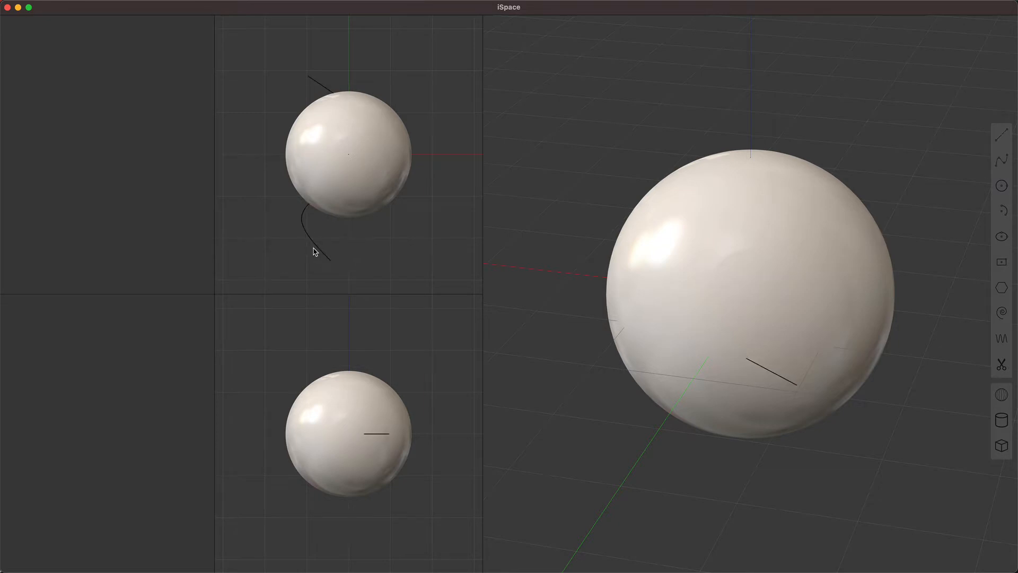
click(313, 253)
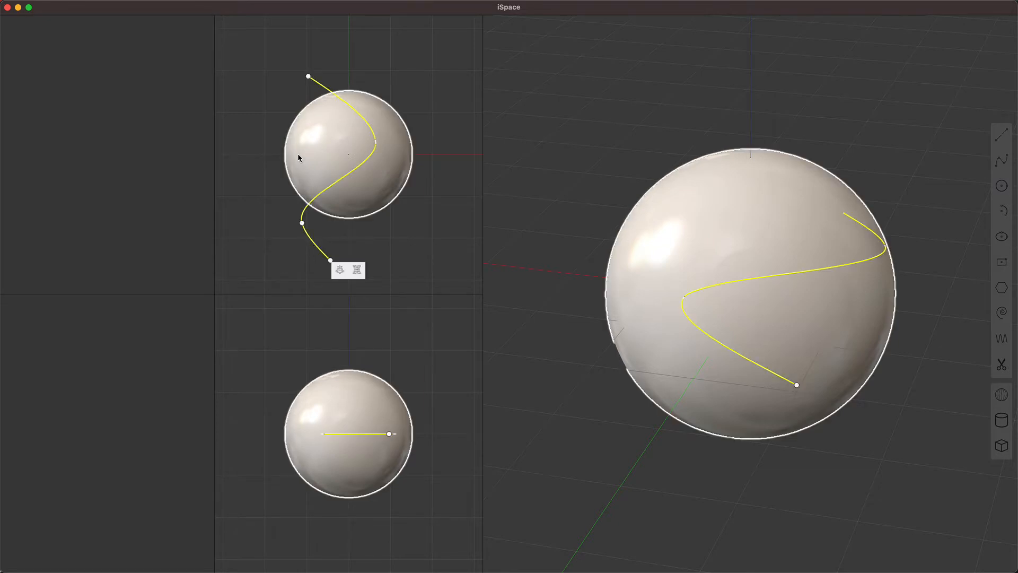
click(356, 269)
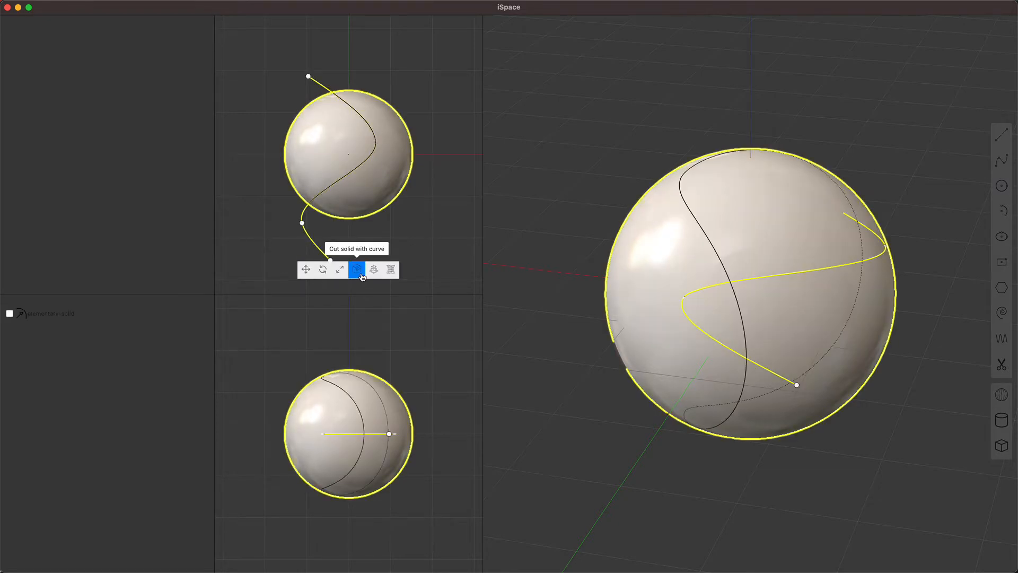
Step: Select the cut-off piece of the sphere for removal
click(356, 269)
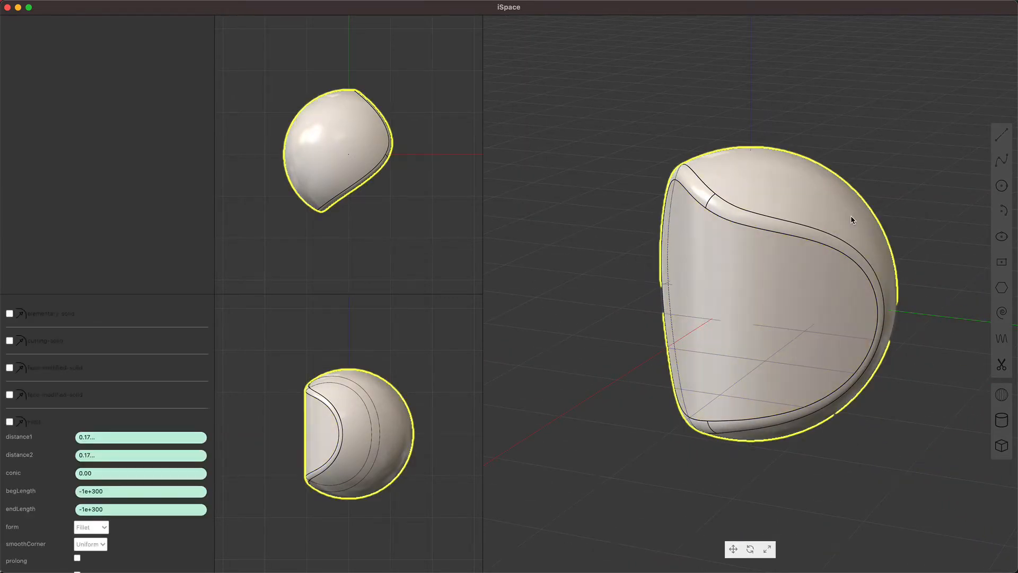
Step: Create a cylinder, fillet its top edge (~0.23), and scale it shorter and wider
click(1001, 420)
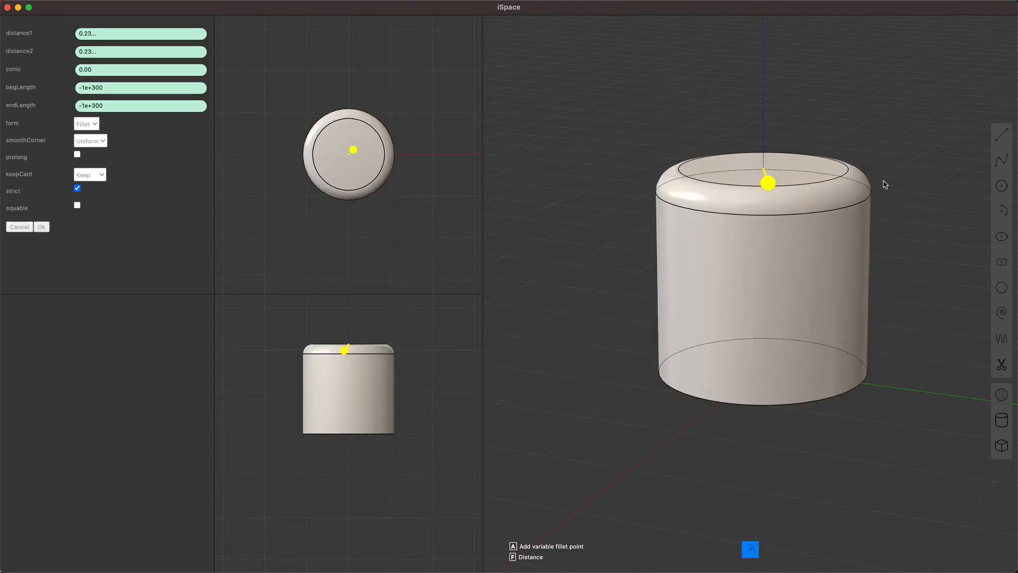
click(41, 226)
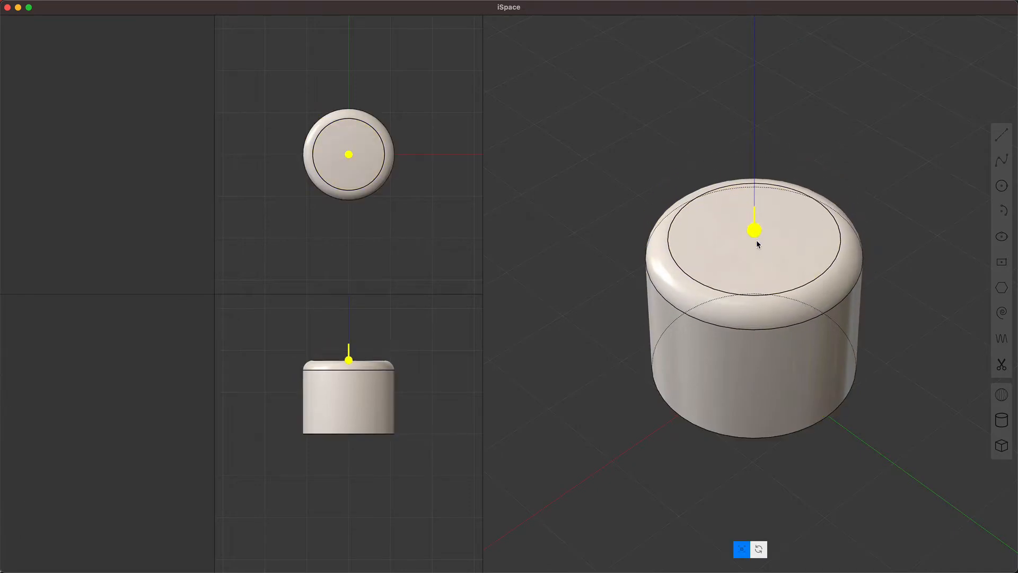
drag(757, 243, 646, 355)
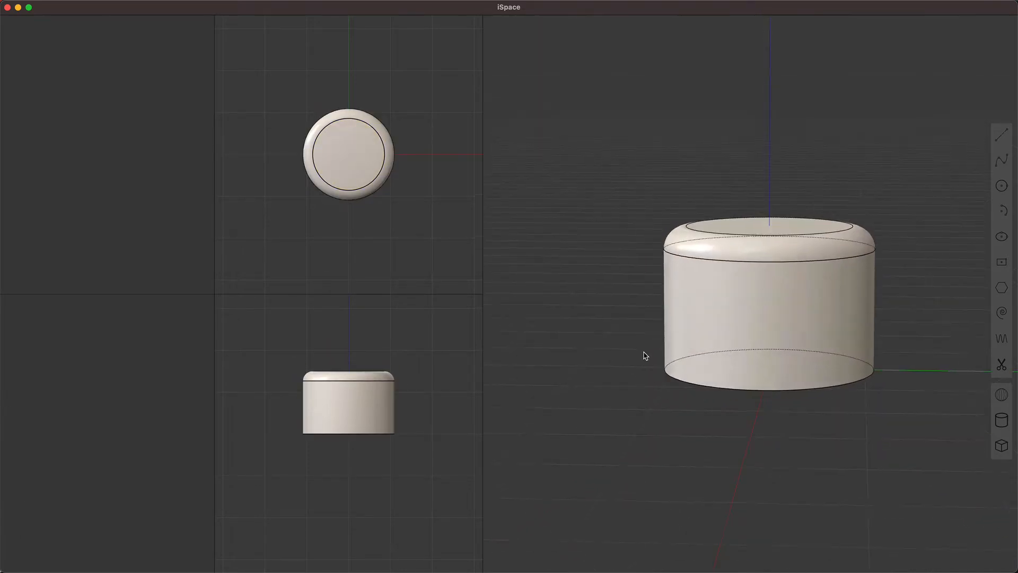
click(709, 292)
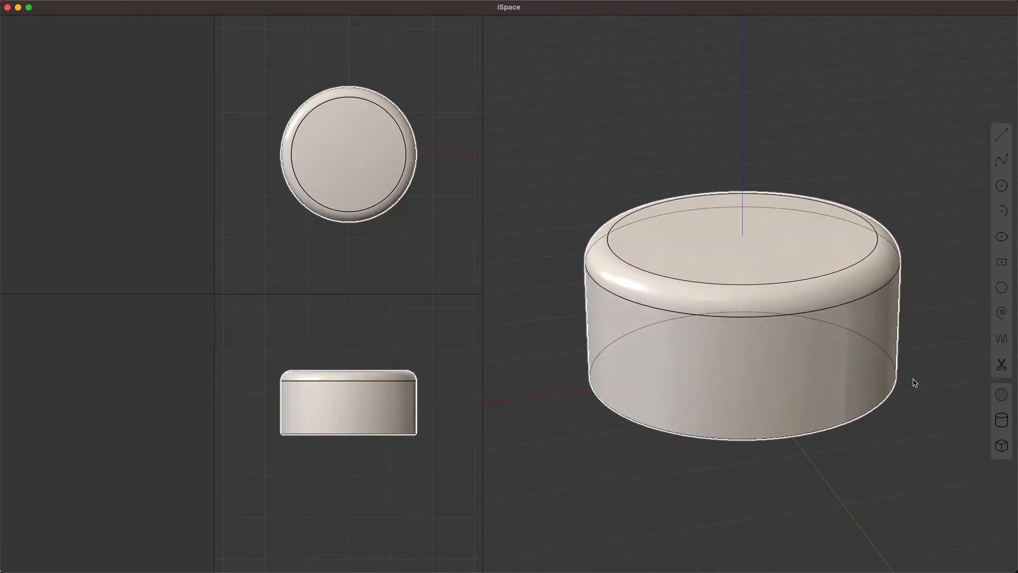
click(1001, 395)
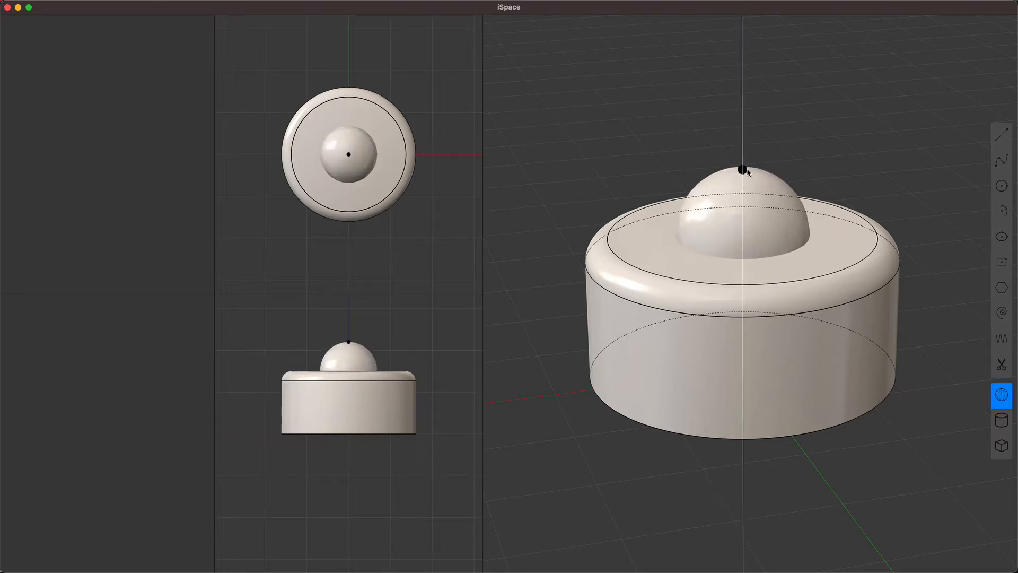
Step: Fillet the edge where the sphere meets the drum with distance ~0.05
click(741, 170)
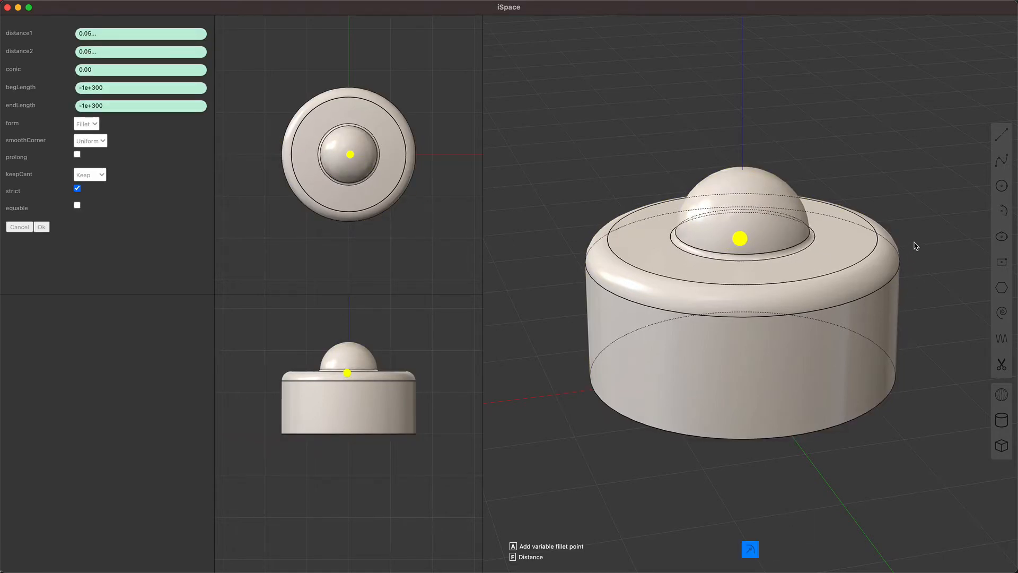
click(41, 226)
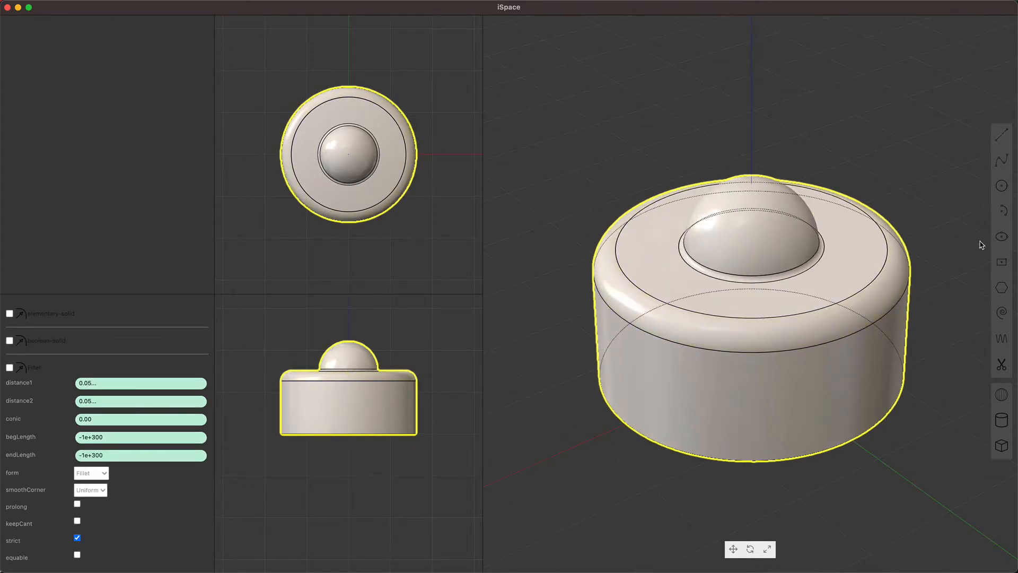
mouse_move(1002, 160)
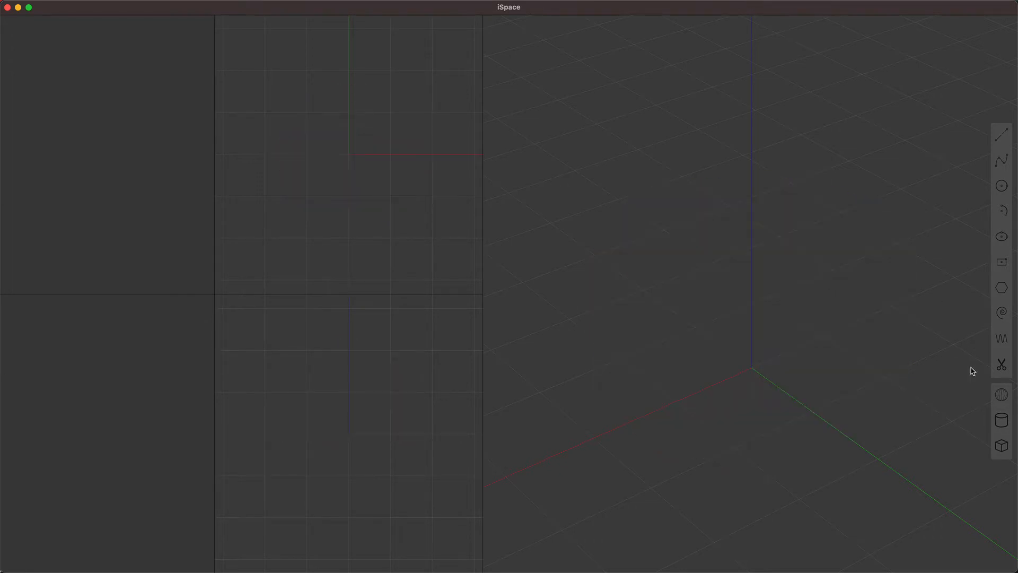
Step: Place a new sphere, then a tall, narrow cylinder on its top
click(1000, 395)
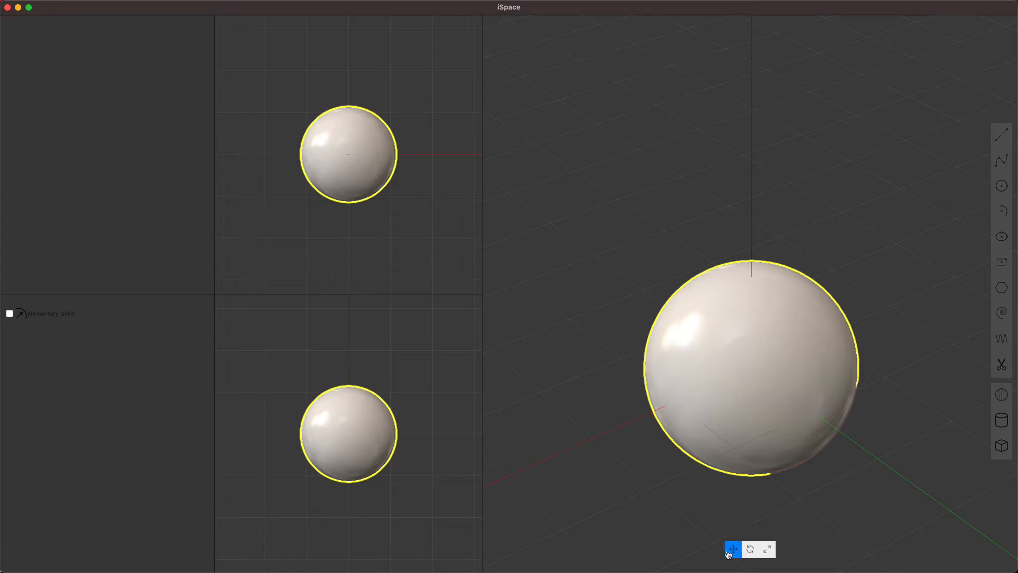
click(731, 549)
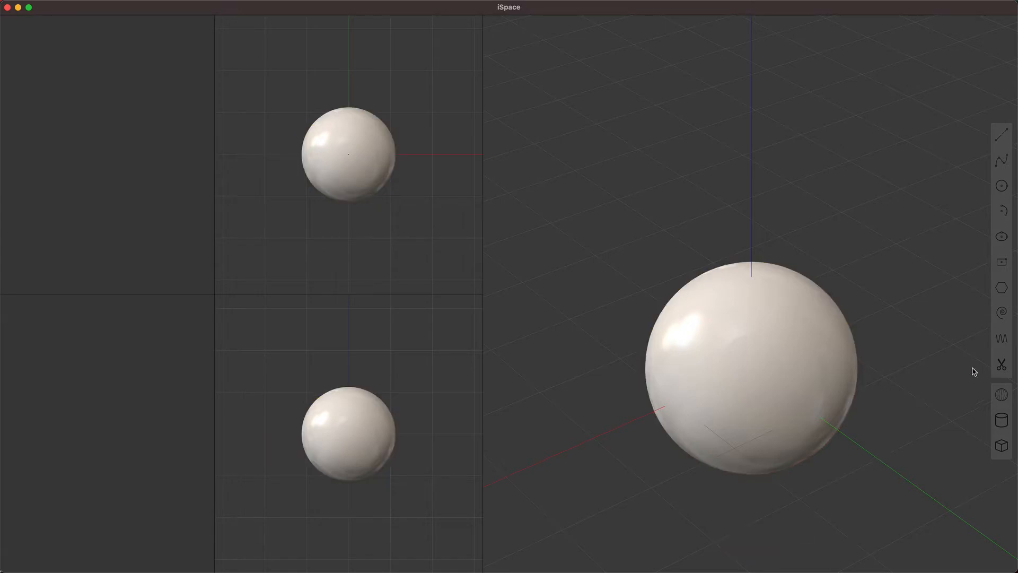
click(1001, 420)
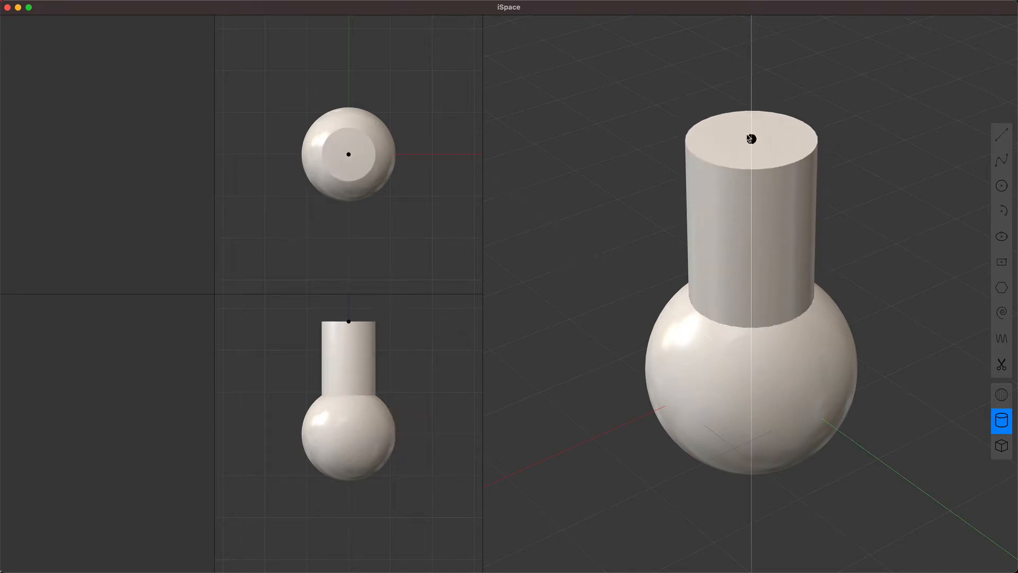
click(751, 138)
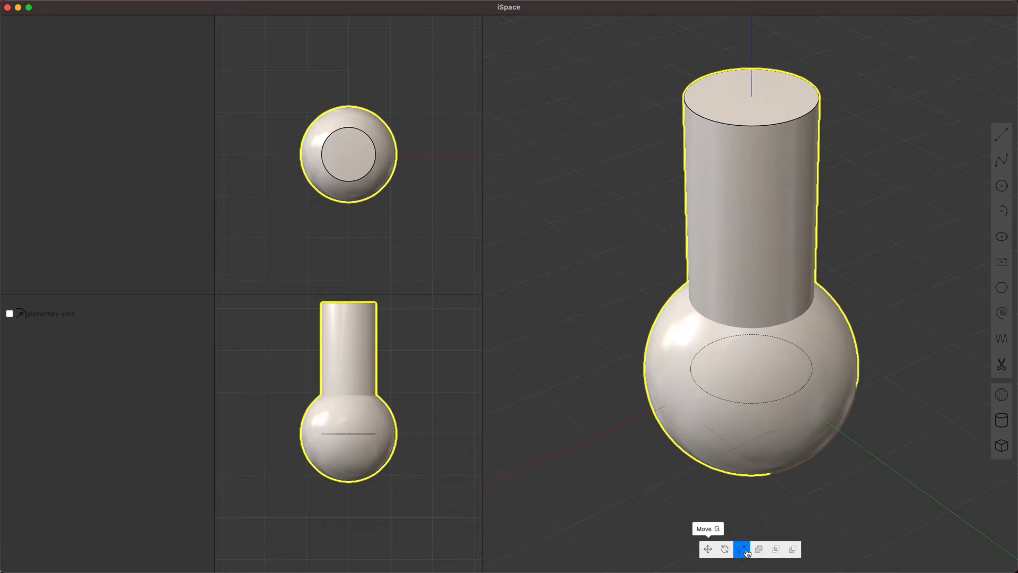
Step: Union the cylinder with the sphere and fillet their joint at distance ~0.36
click(759, 550)
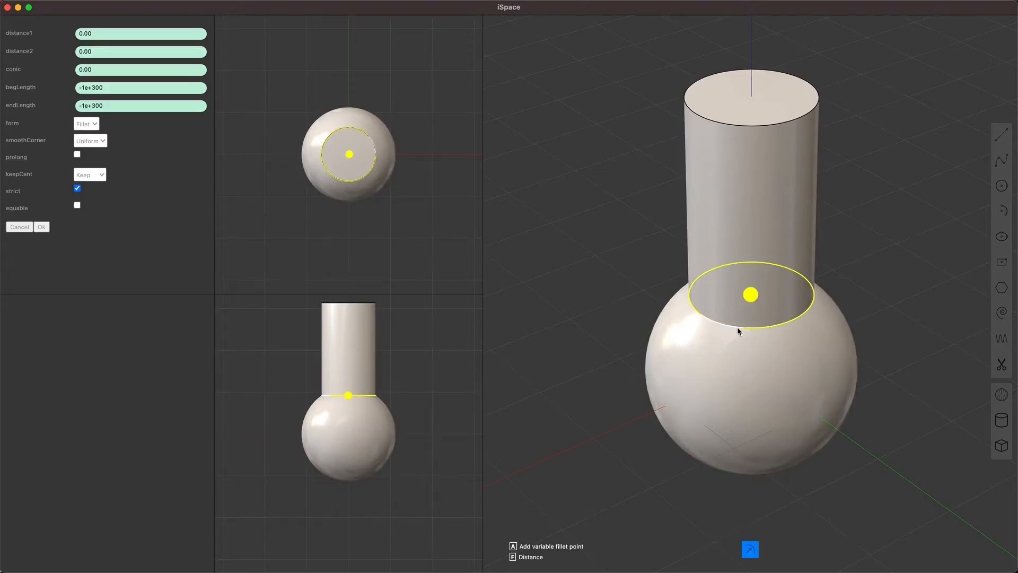
drag(750, 294, 722, 321)
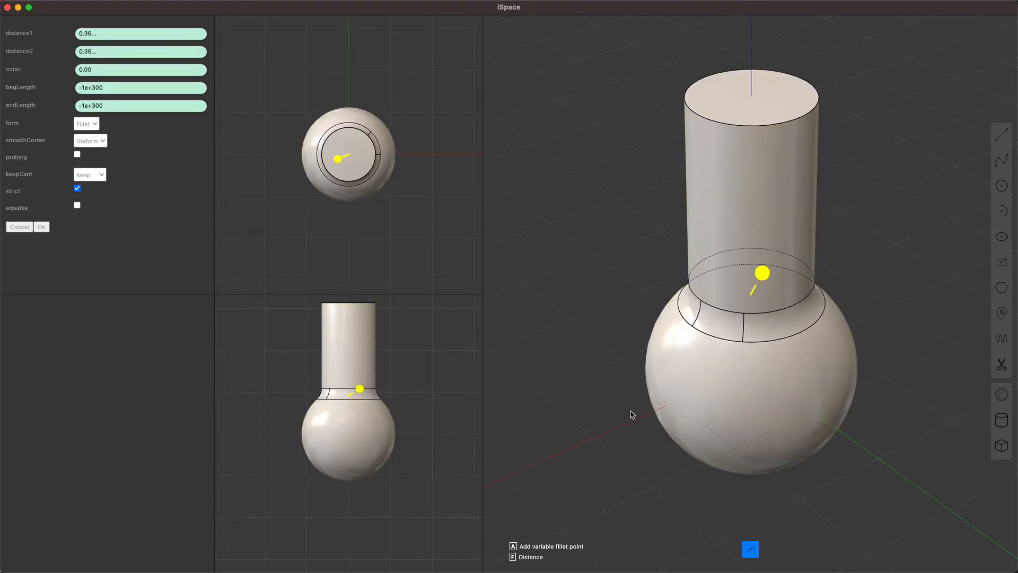
click(41, 227)
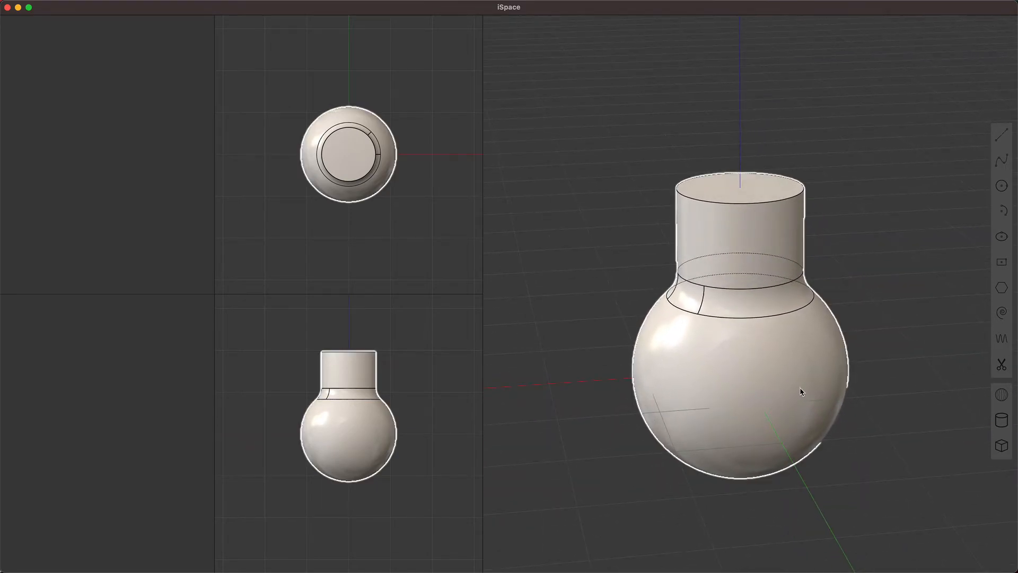
Step: Select the filleted solid and drag to change the cylinder's height
click(746, 389)
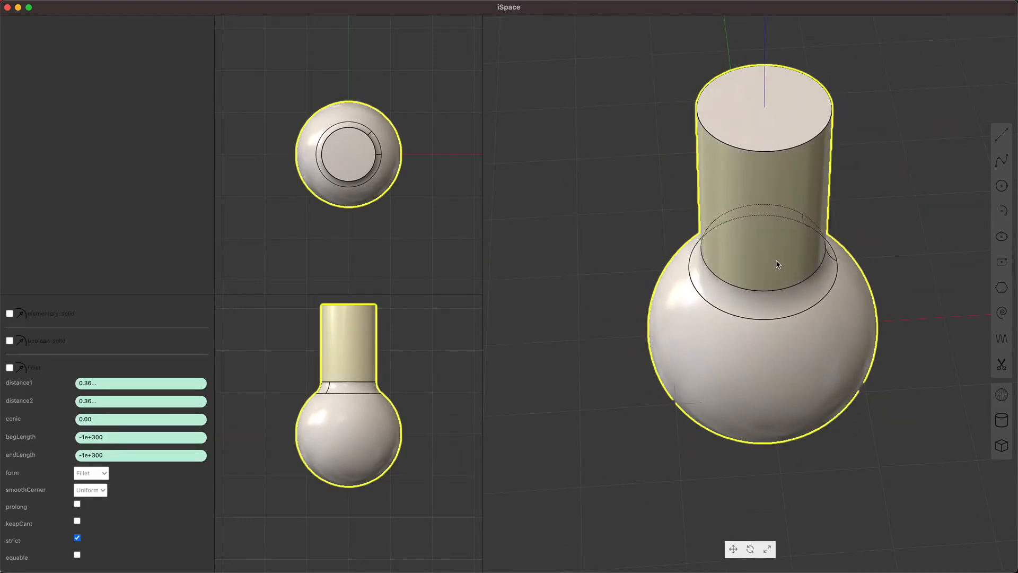
drag(778, 264, 772, 414)
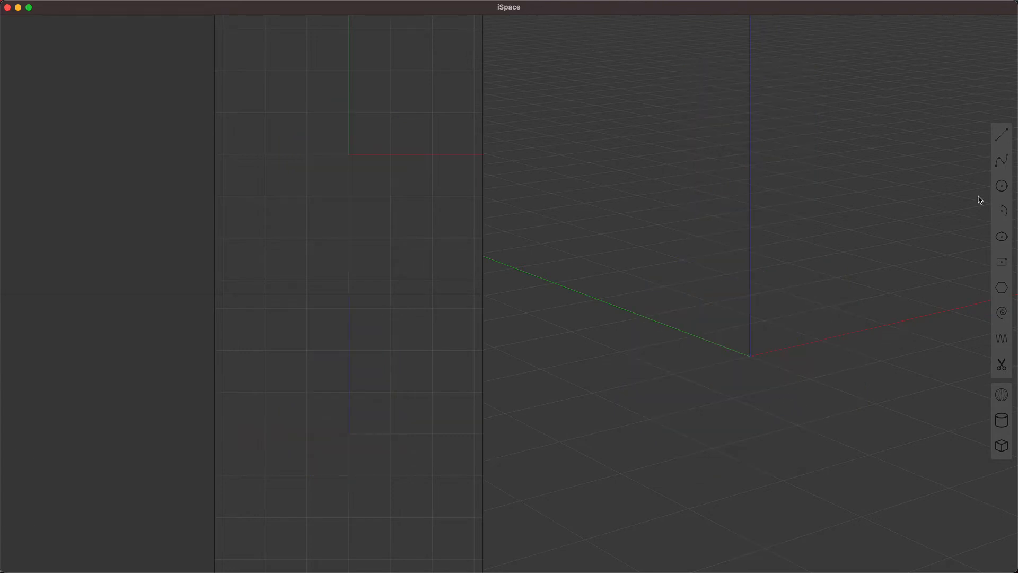
Step: Draw a smaller circle beside the larger one with the Circle tool
click(777, 332)
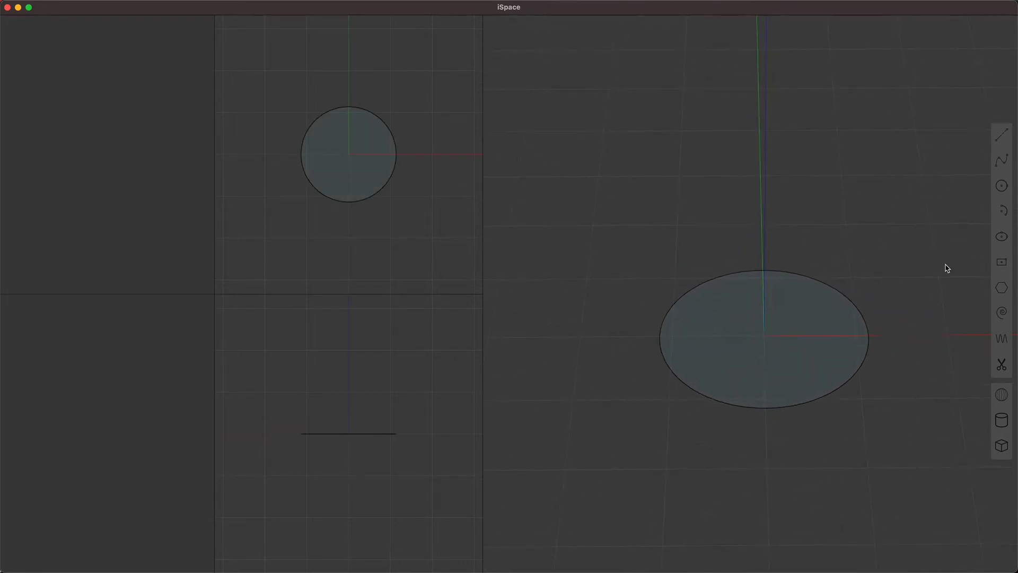
mouse_move(766, 147)
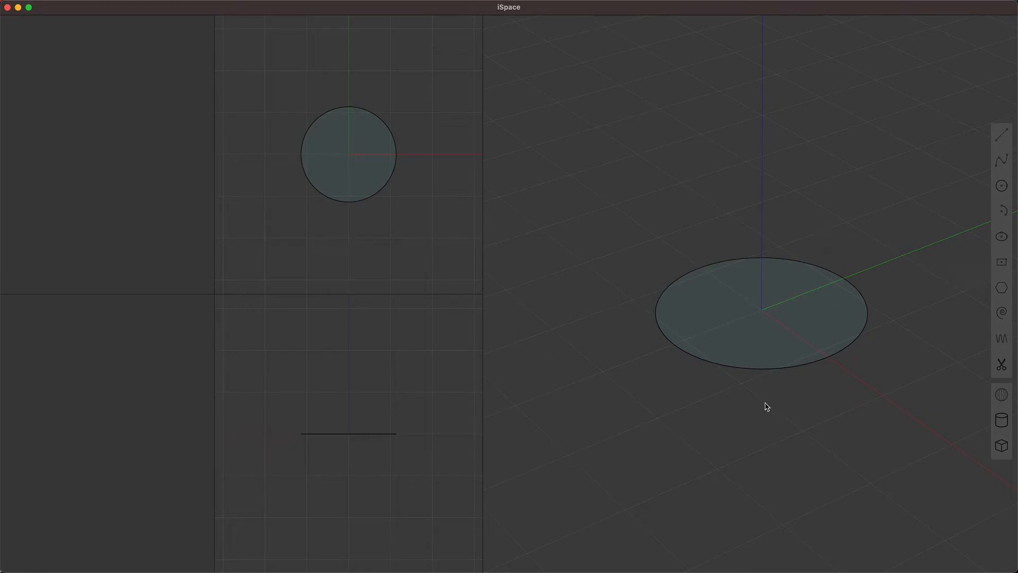
mouse_move(897, 392)
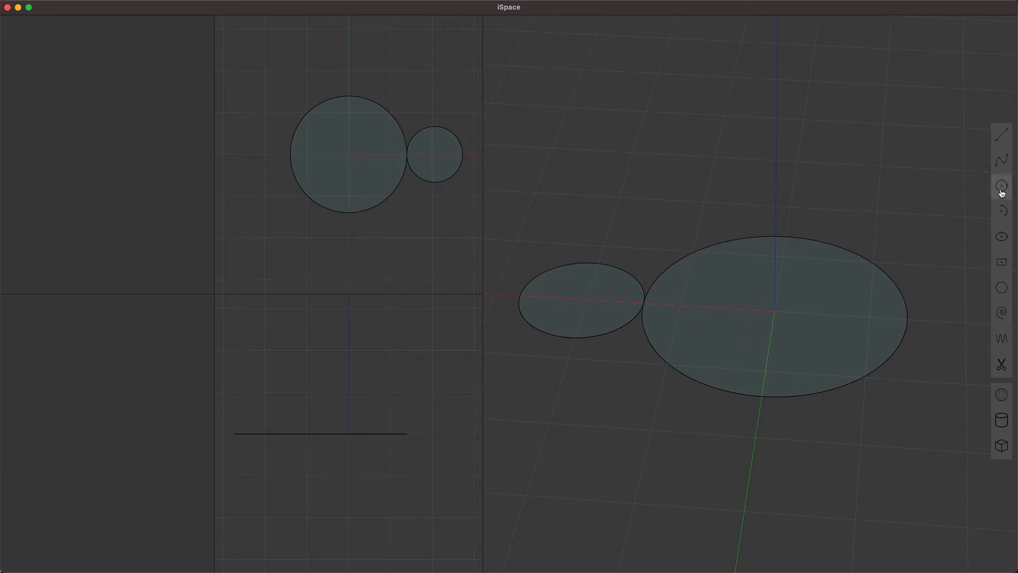
Step: Combine the large and small circle regions into one region
click(1002, 160)
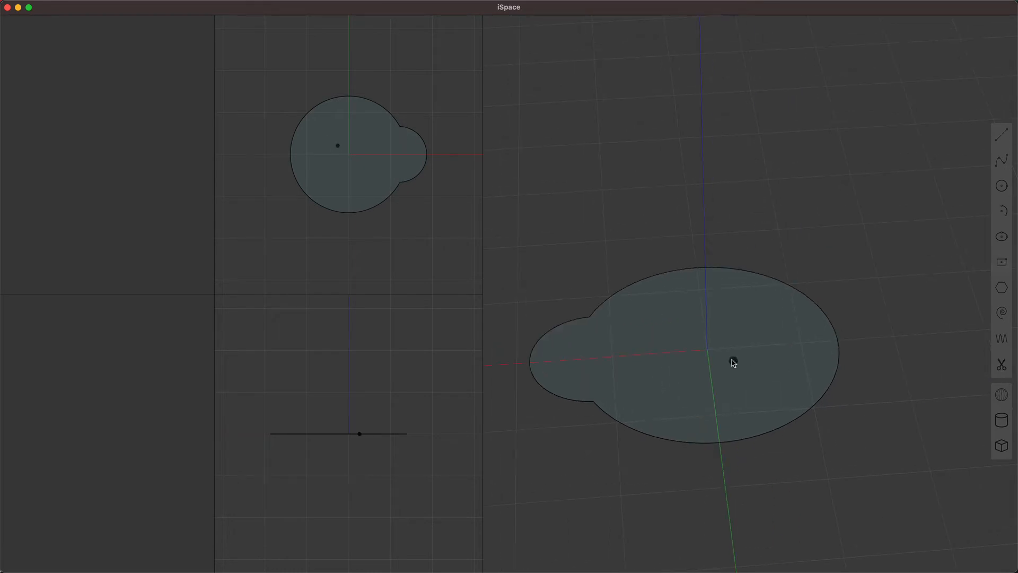
Step: Draw a rectangular tab inside the merged circle outline
drag(732, 361, 789, 370)
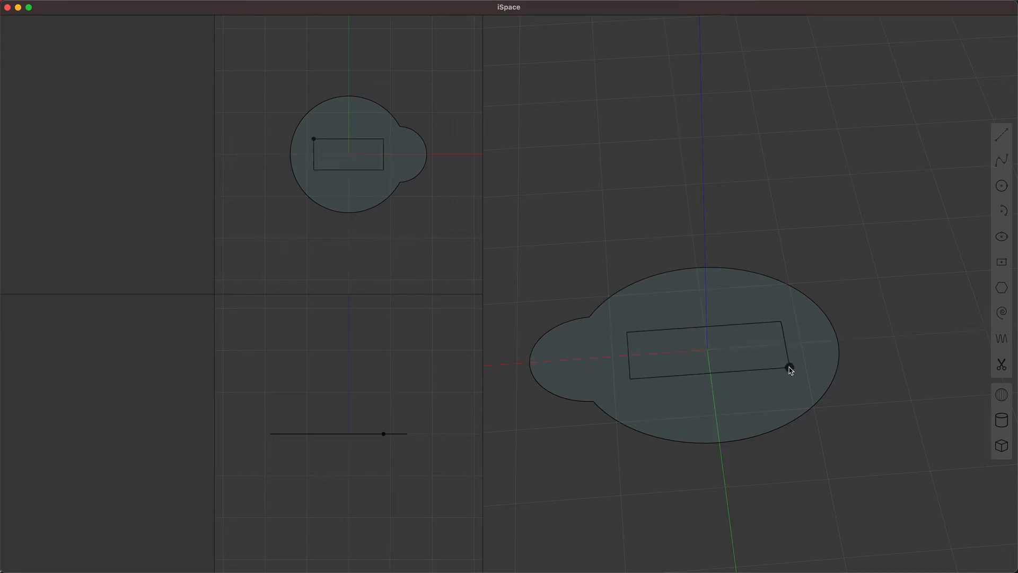
click(789, 367)
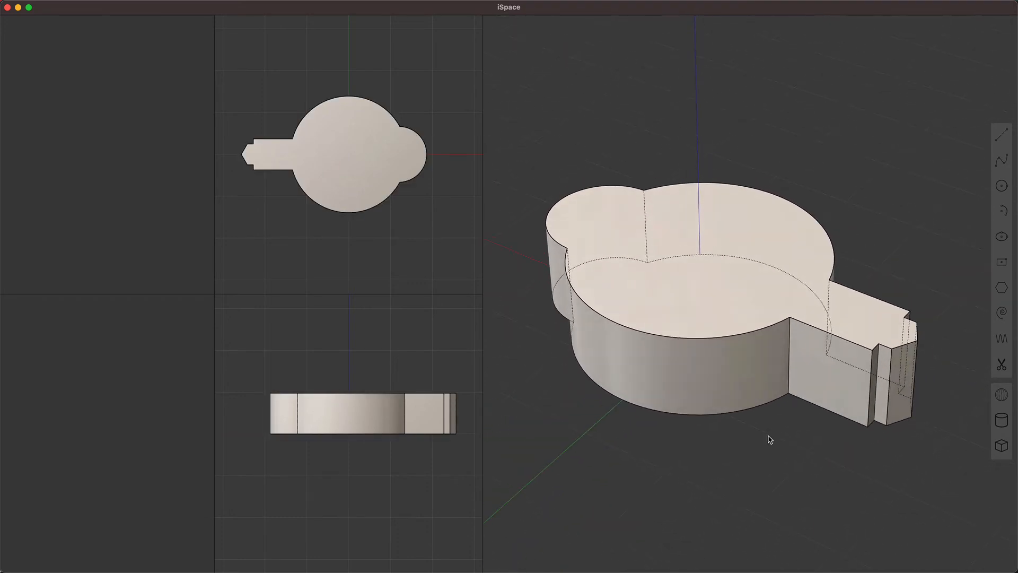
Step: Lower the front circular face into a curved step and select its inner edge for filleting
click(654, 364)
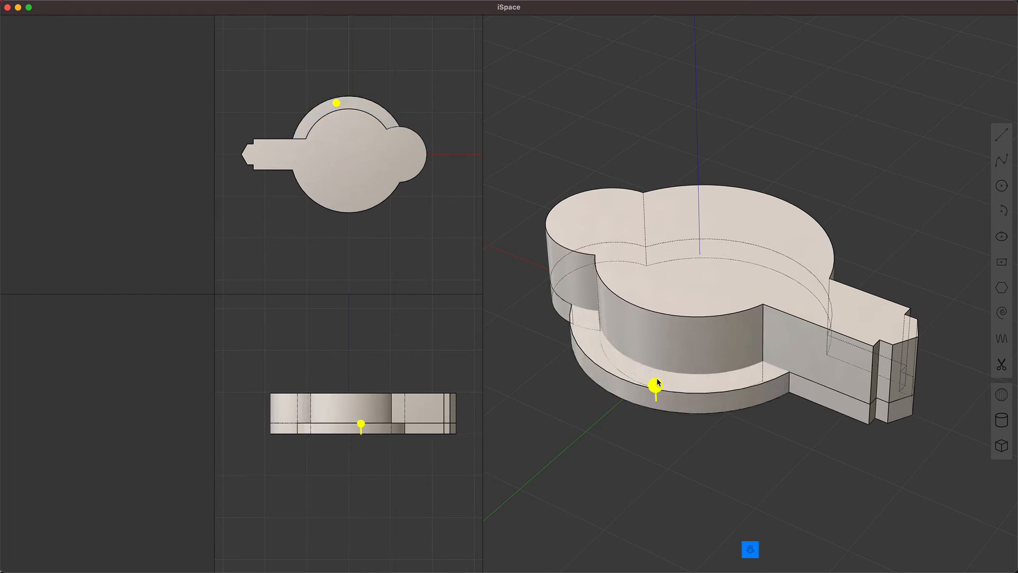
click(656, 386)
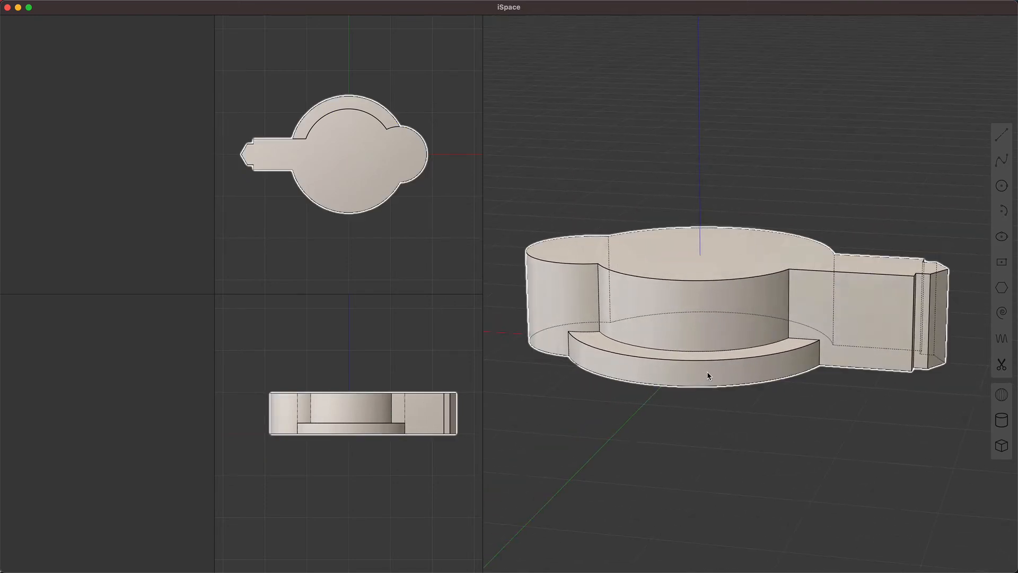
click(708, 375)
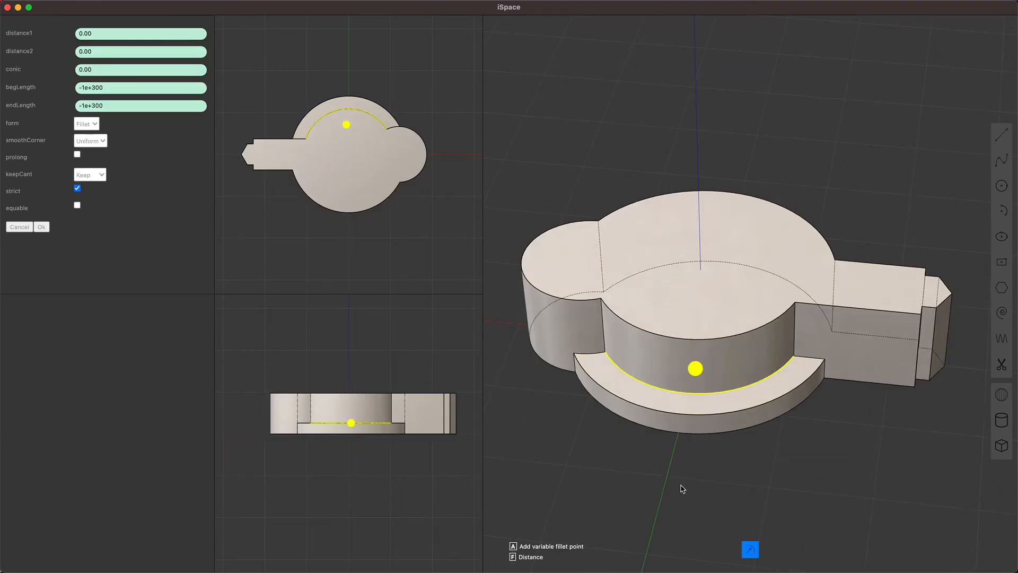
Step: Set the step edge fillet distance1 and distance2 to about 0.19
click(41, 226)
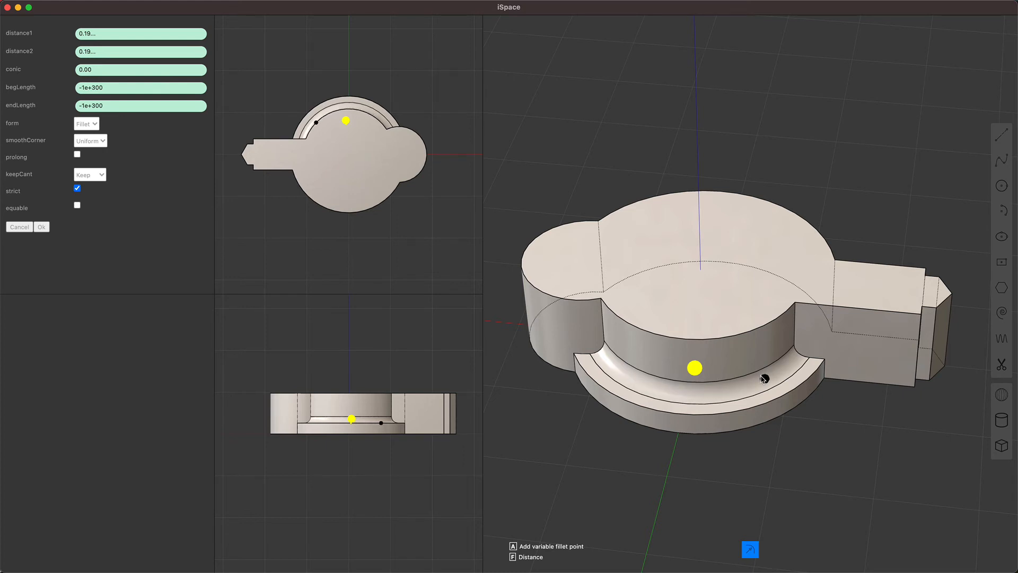
Step: Add a variable fillet point on the step edge, drag its size handles, and apply
click(766, 379)
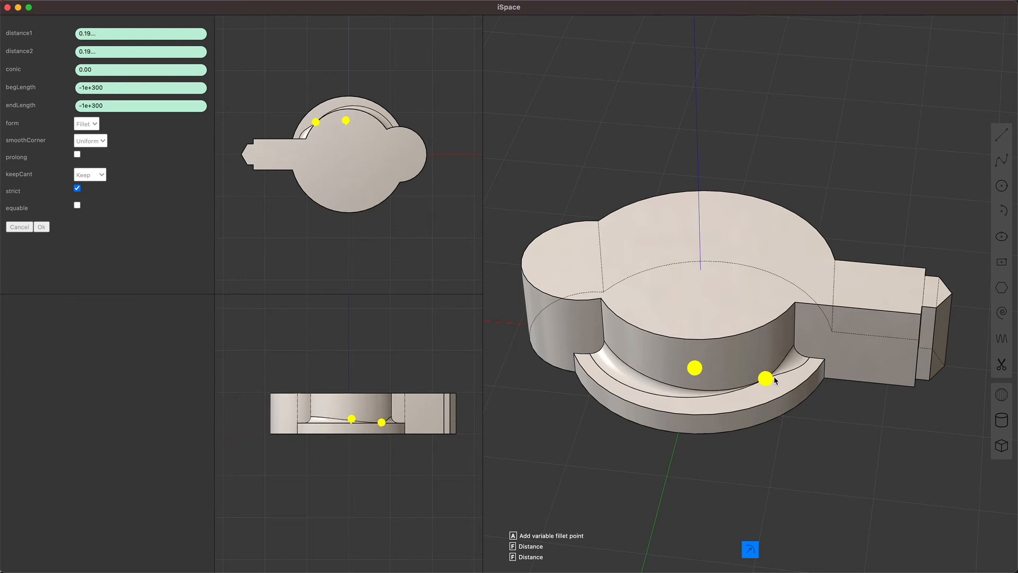
drag(766, 379, 741, 387)
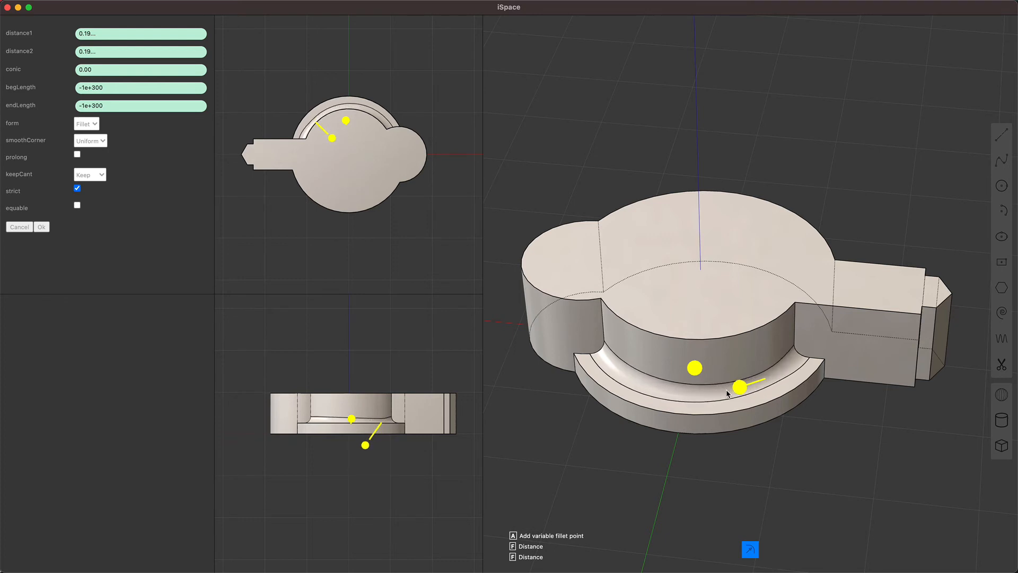
drag(740, 385, 714, 397)
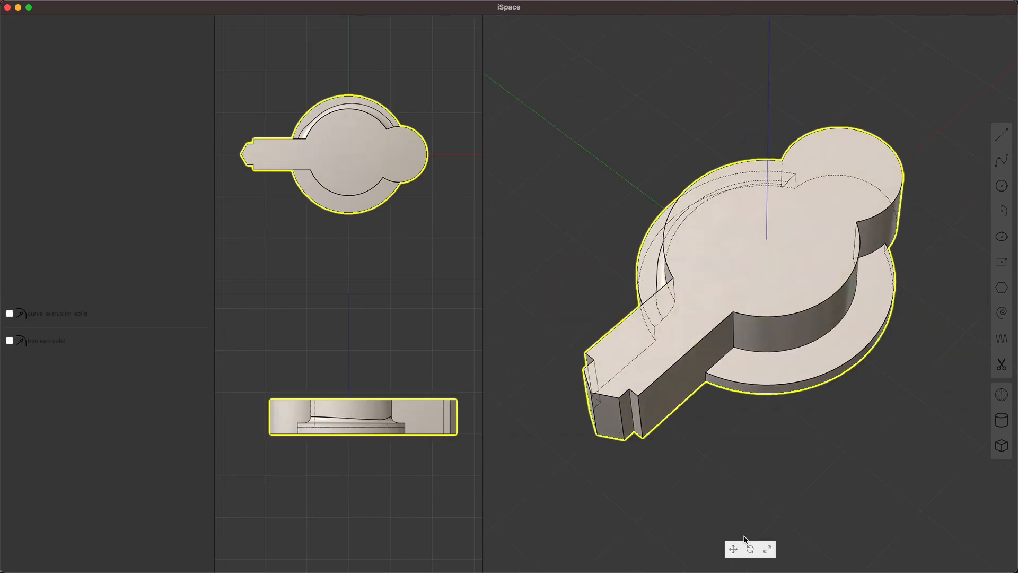
Step: Orbit the view so the filleted slab appears raised above the ground grid
click(732, 549)
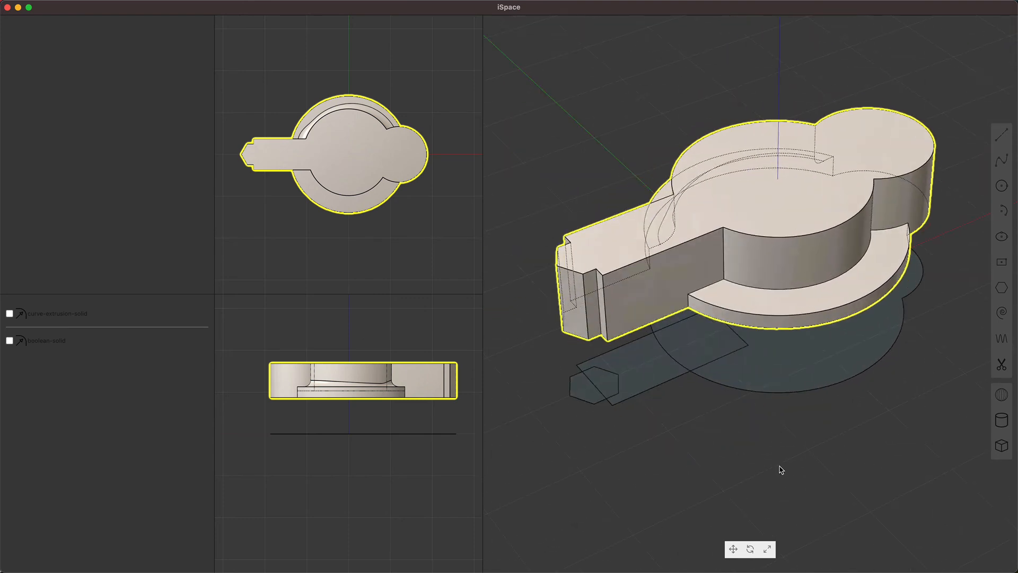
mouse_move(1001, 313)
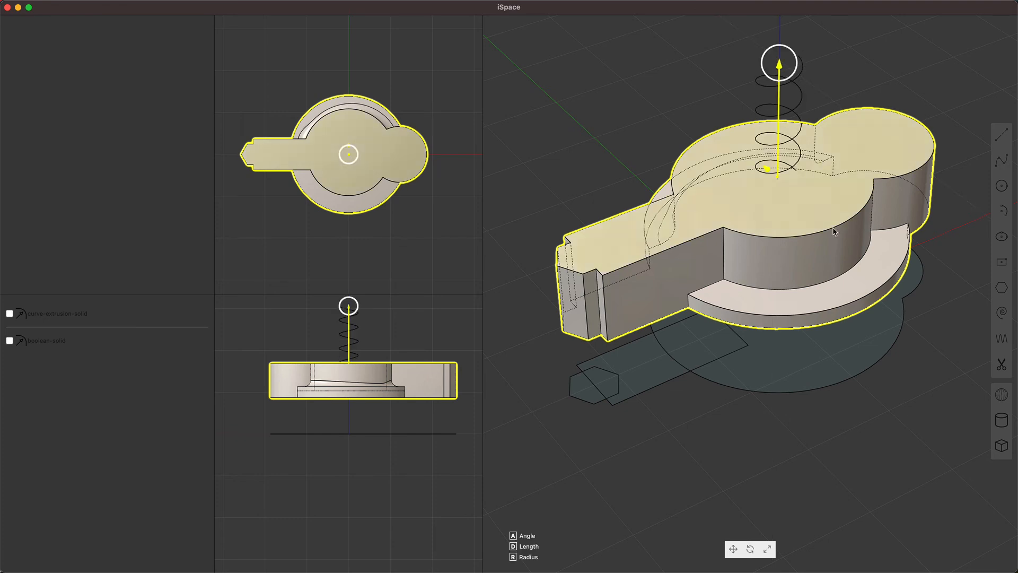
mouse_move(790, 209)
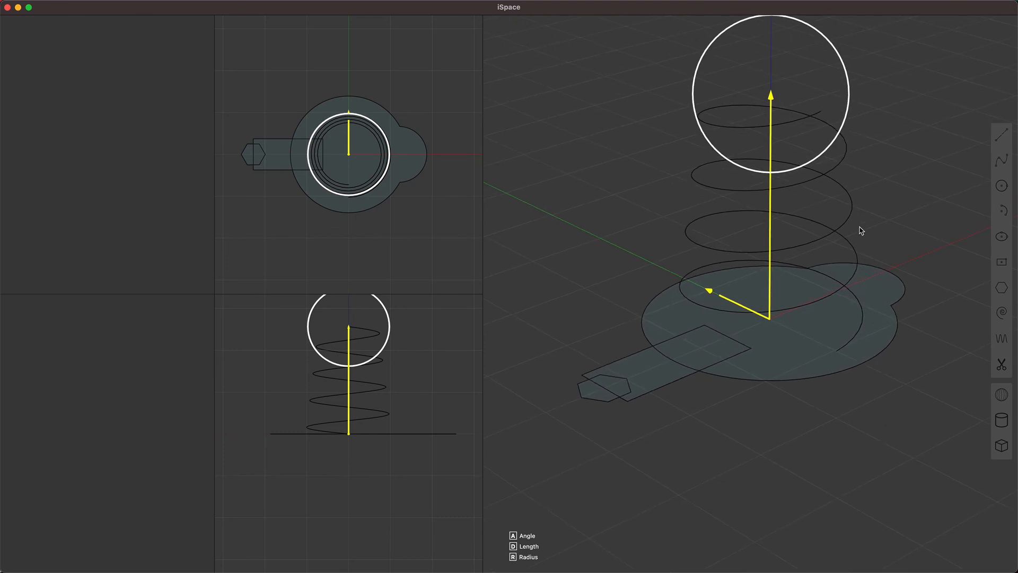
mouse_move(859, 254)
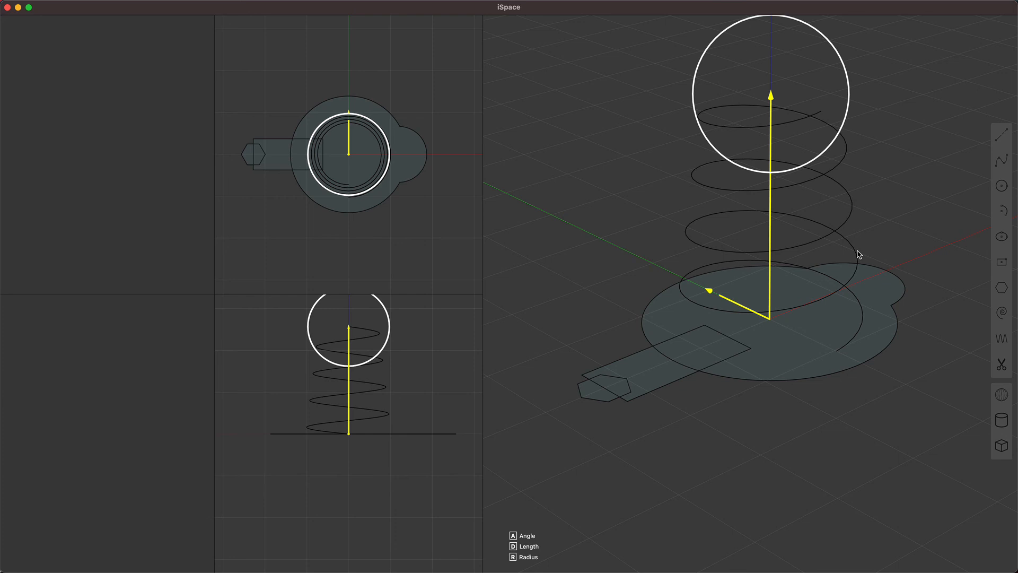
mouse_move(716, 423)
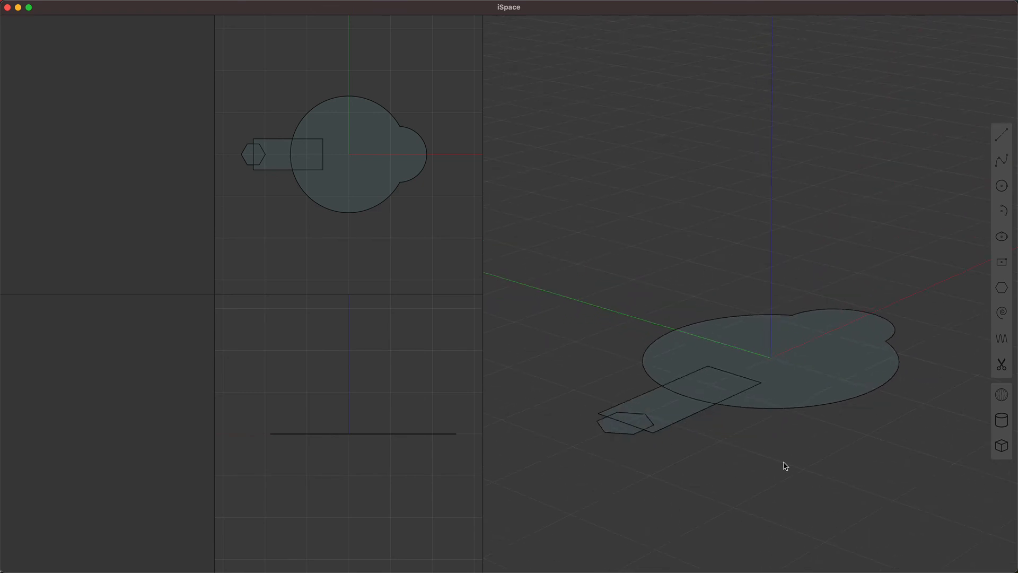
mouse_move(777, 457)
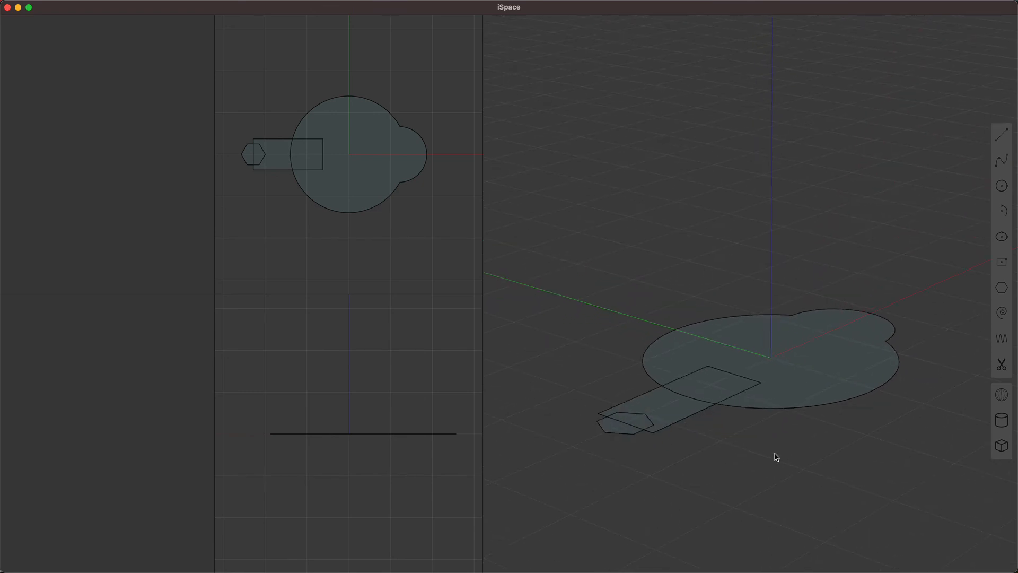
mouse_move(815, 350)
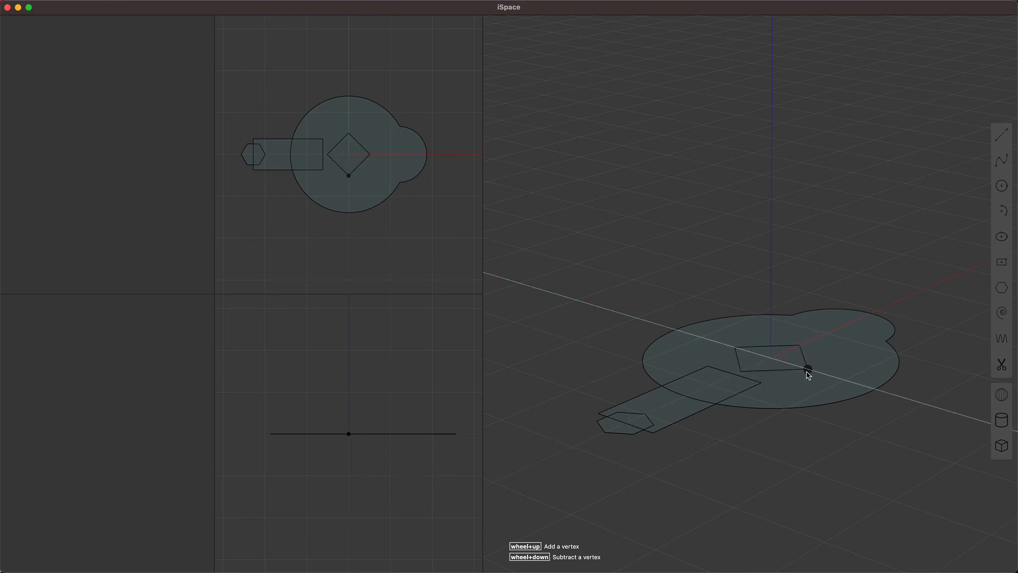
Step: Scroll down to reduce the centre polygon to three vertices, forming a triangle
scroll(down, 3)
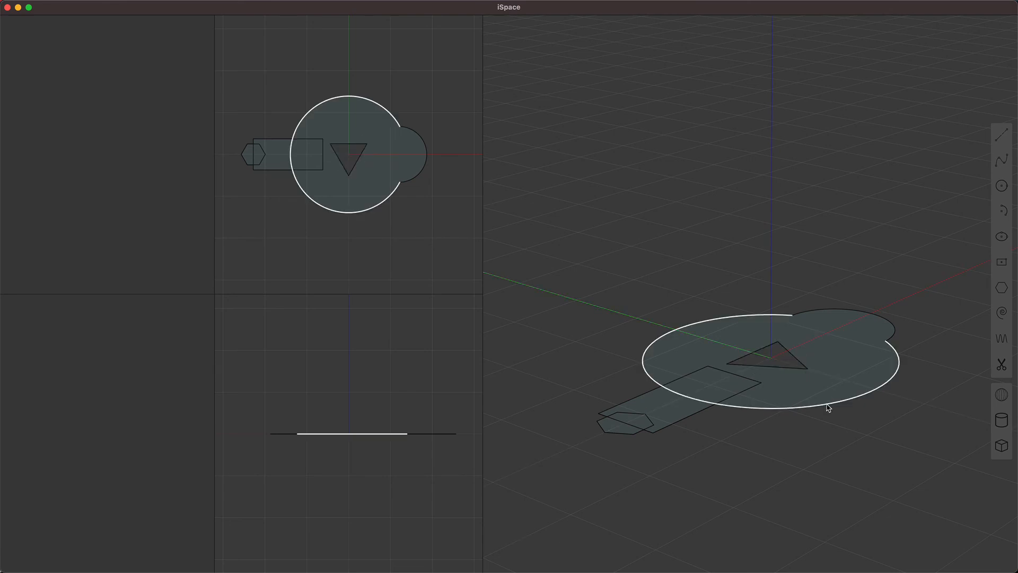